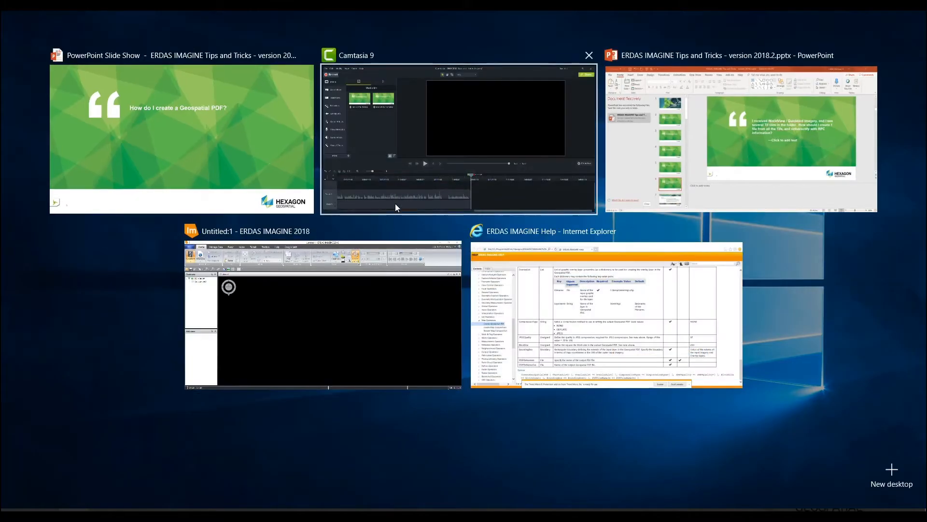
- Load the 2007 and 2008 village ECW rasters from ZonalChangeExampleDataset into the 2D view
click(255, 231)
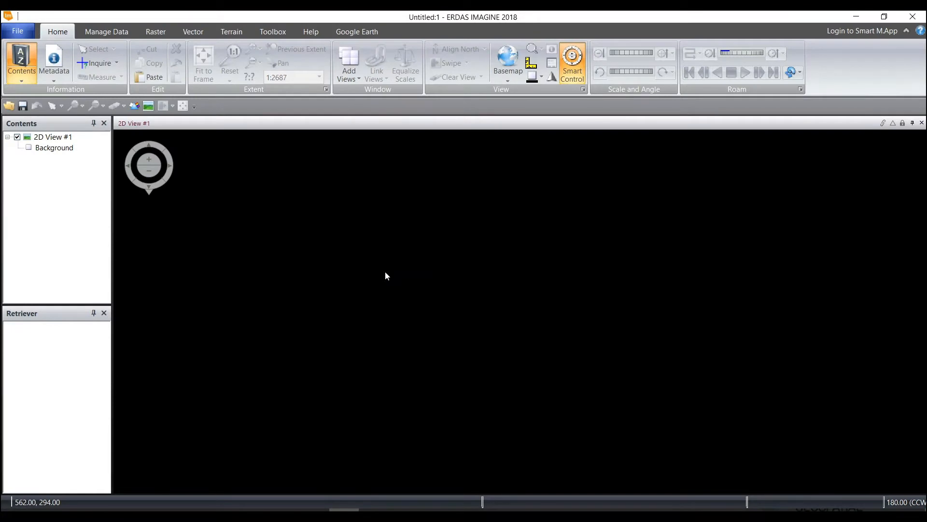
mouse_move(390, 238)
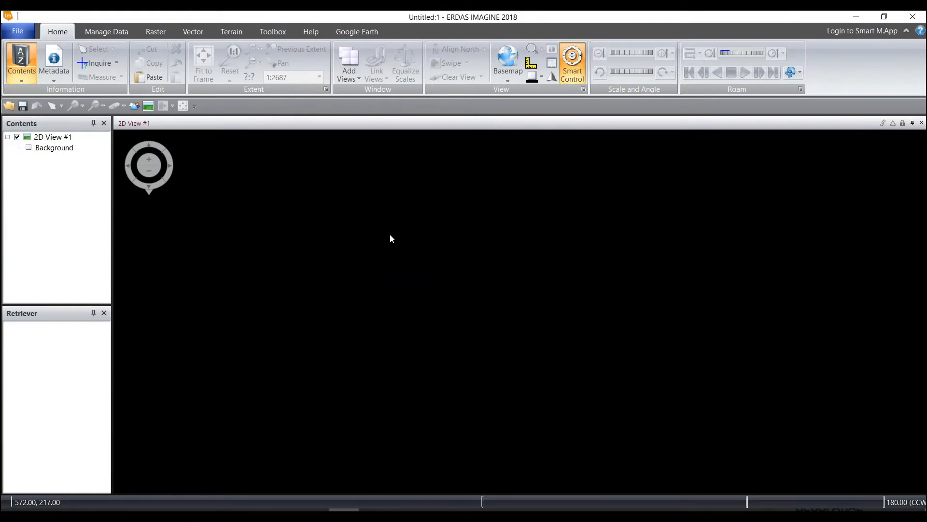
right_click(391, 238)
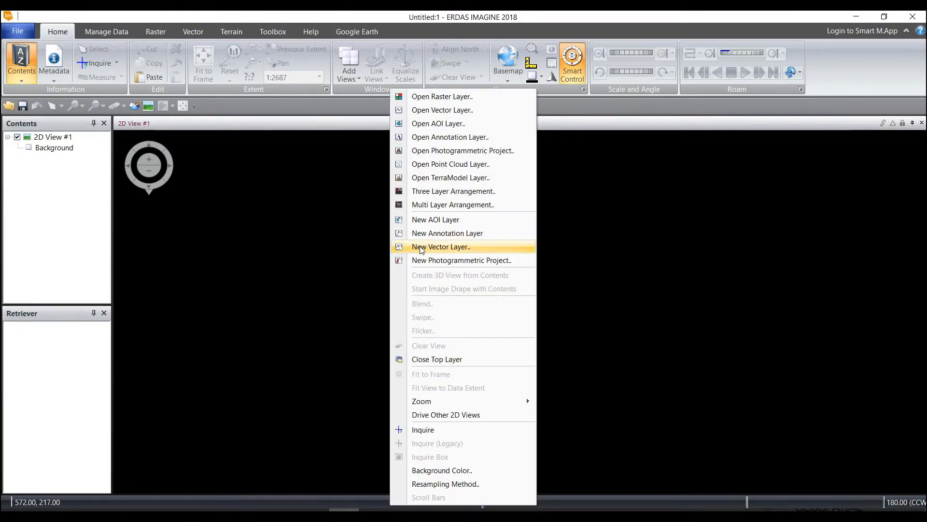
mouse_move(442, 97)
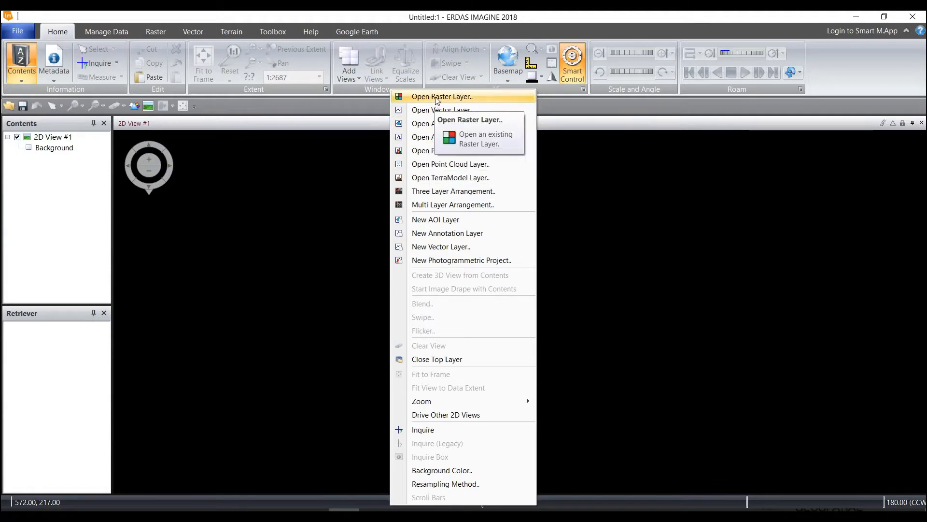
click(443, 97)
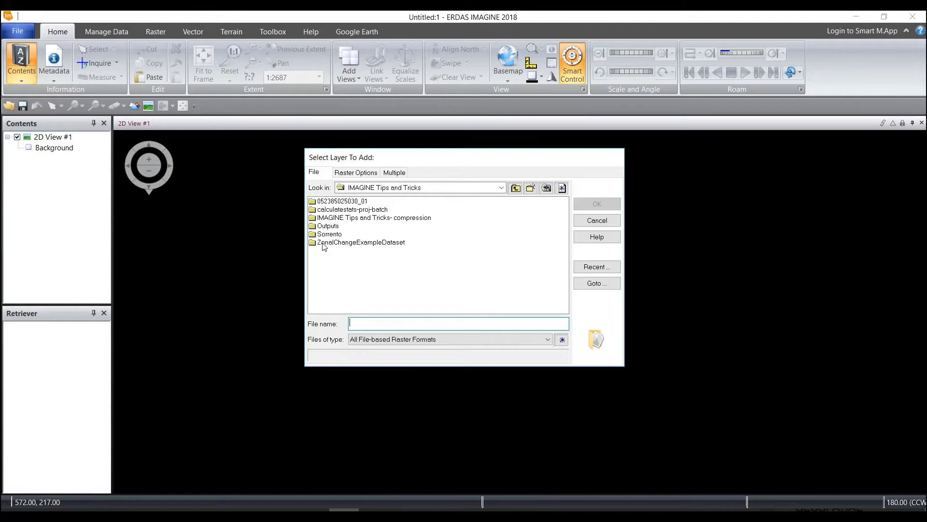
double_click(360, 242)
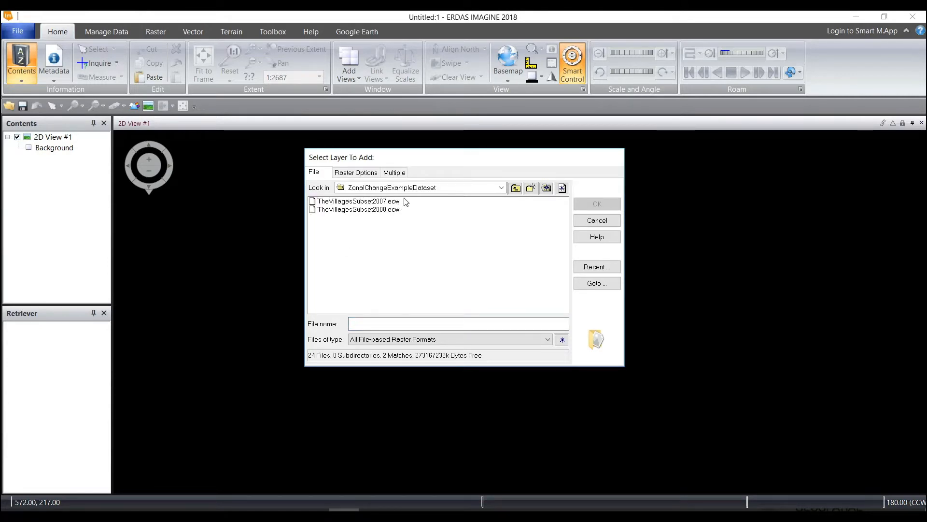
click(358, 208)
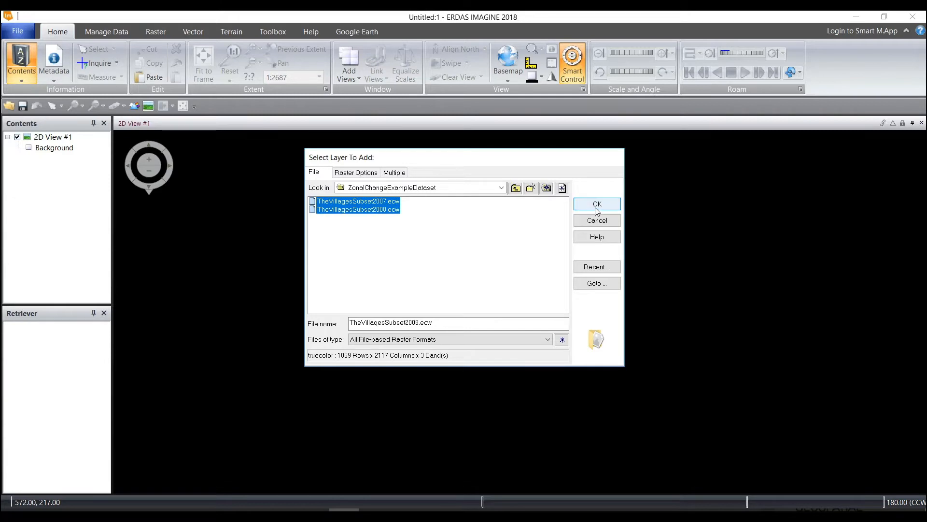
click(597, 204)
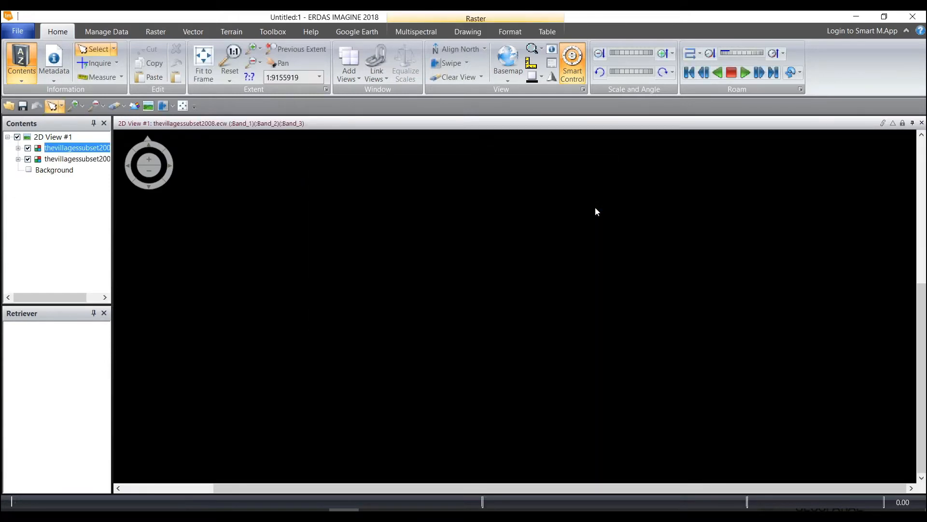
- Add TheVillagesParcelsSubset.shp as a vector layer over the aerial images
click(202, 59)
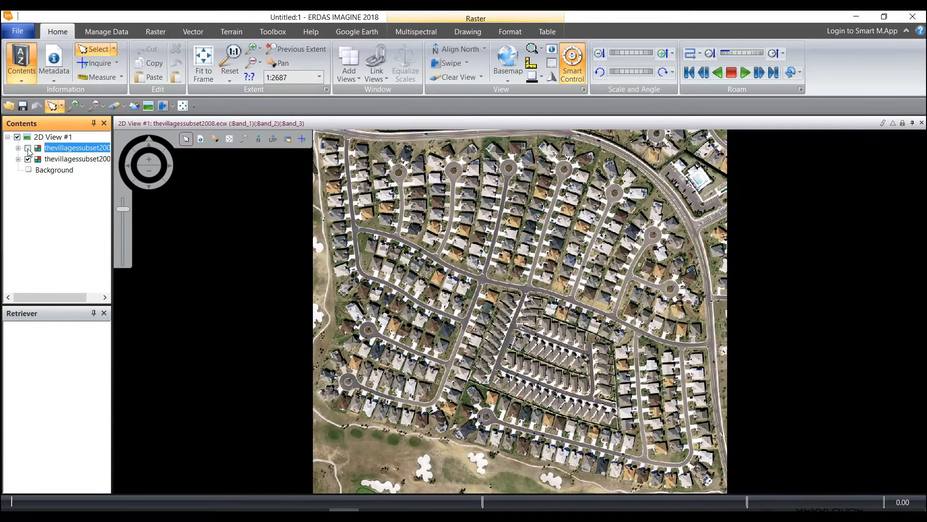
click(27, 148)
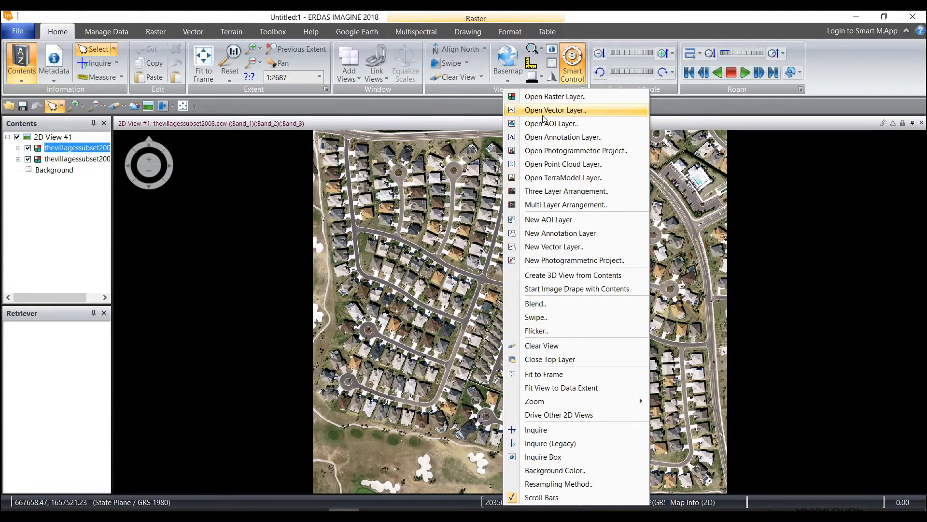
click(555, 110)
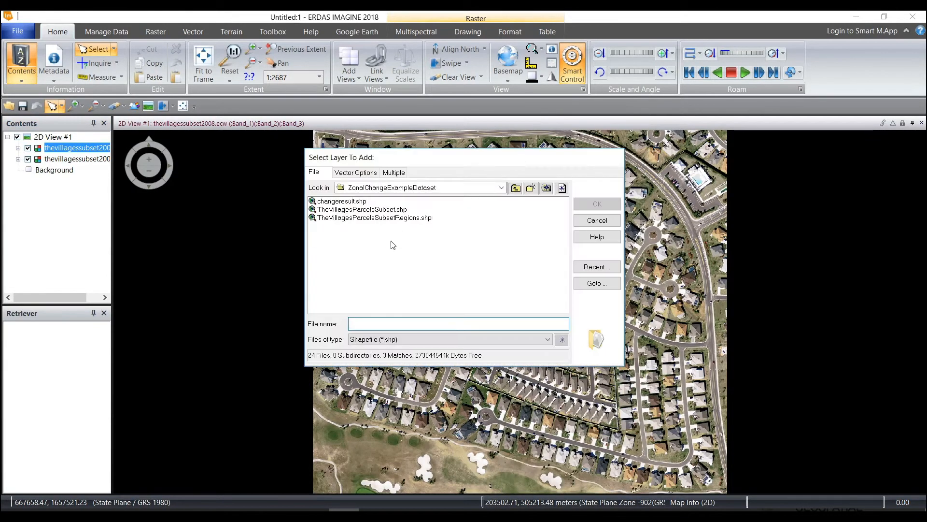
click(362, 209)
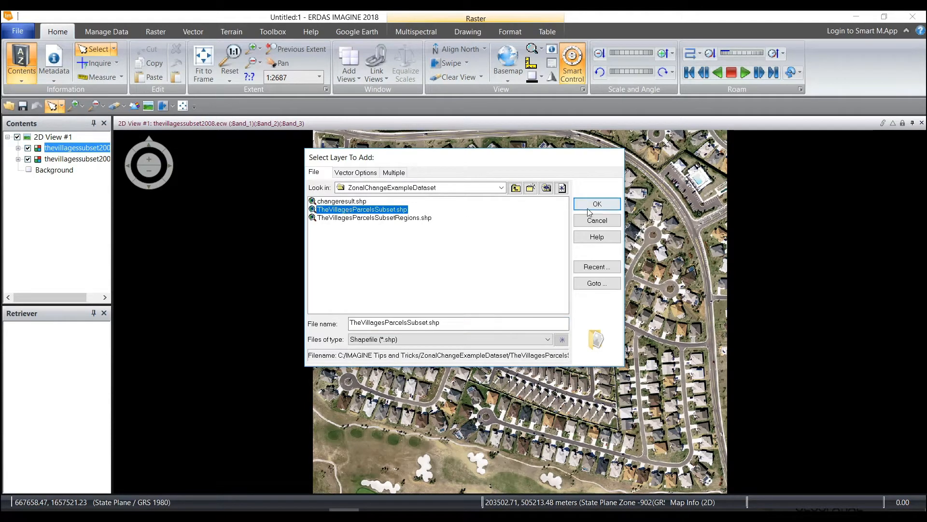
click(596, 203)
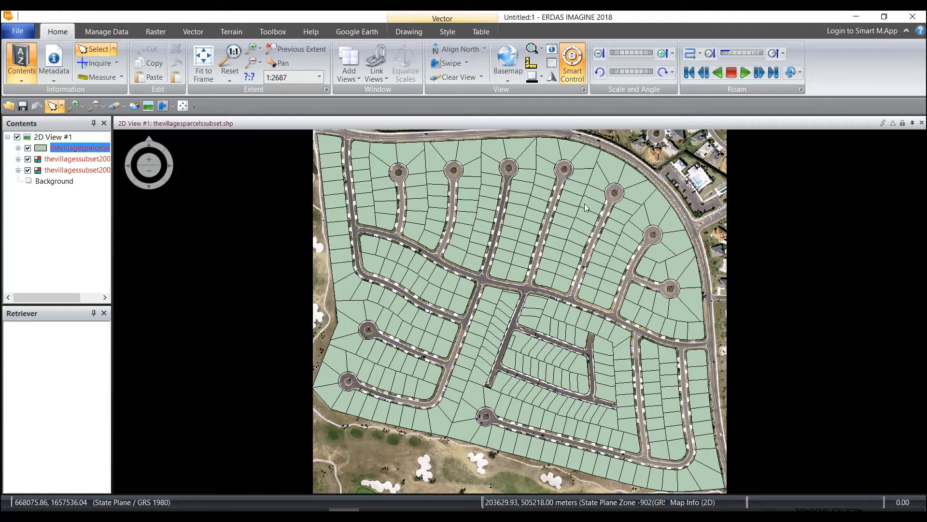
- Send all view layers to a geospatial PDF named 'villages_' in the Outputs folder
click(107, 31)
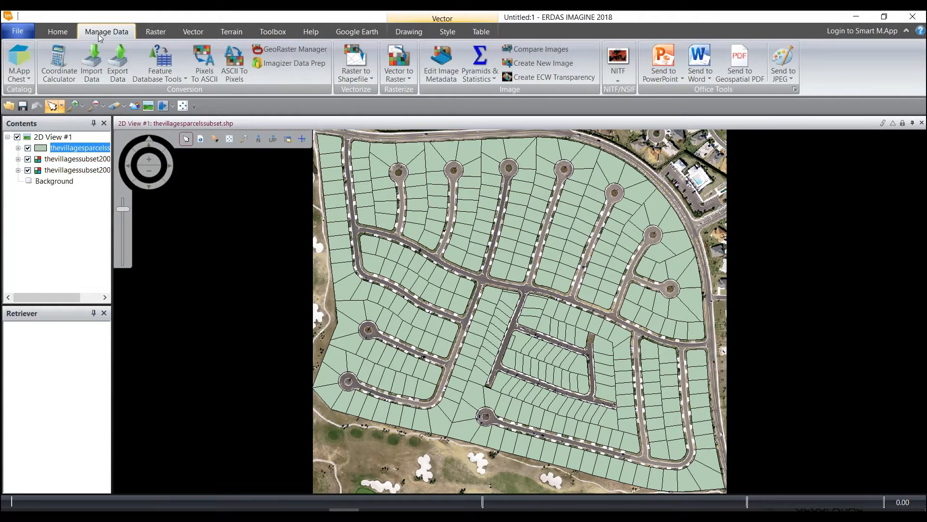
mouse_move(782, 119)
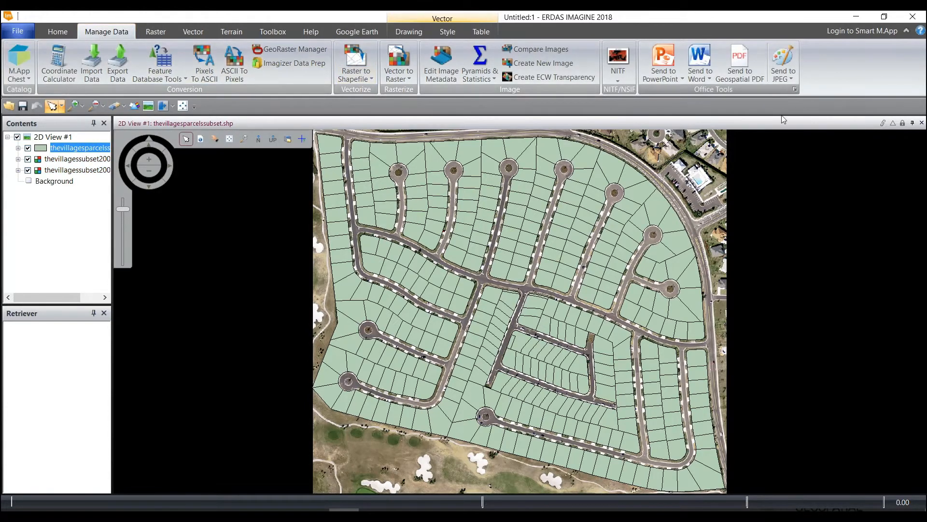
click(739, 62)
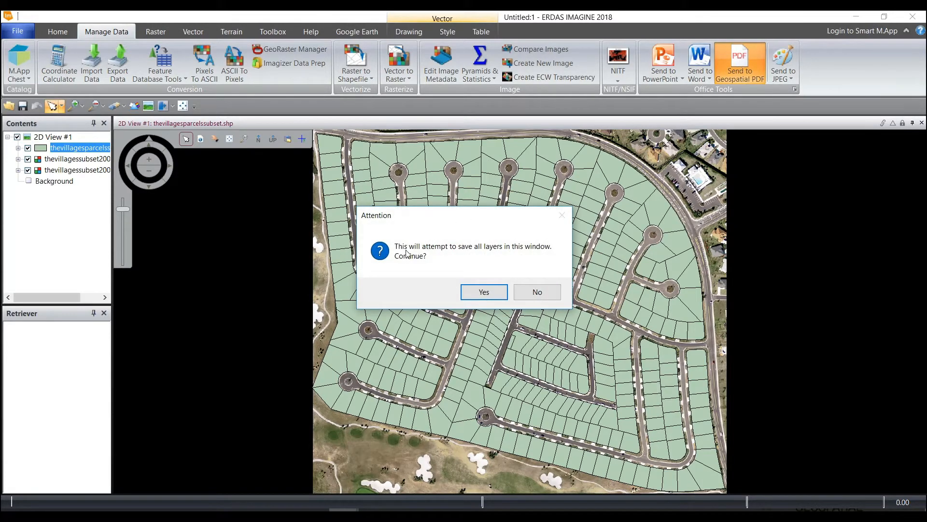
click(483, 291)
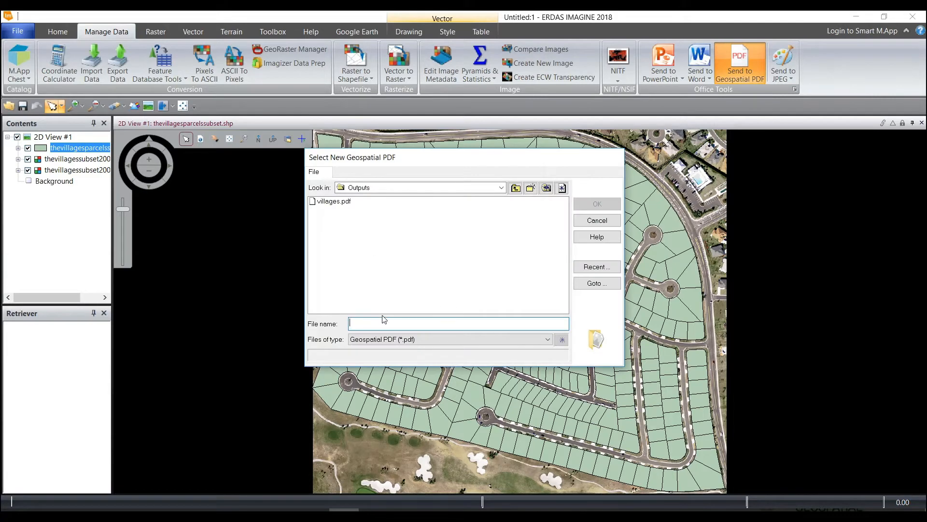
text(villages_)
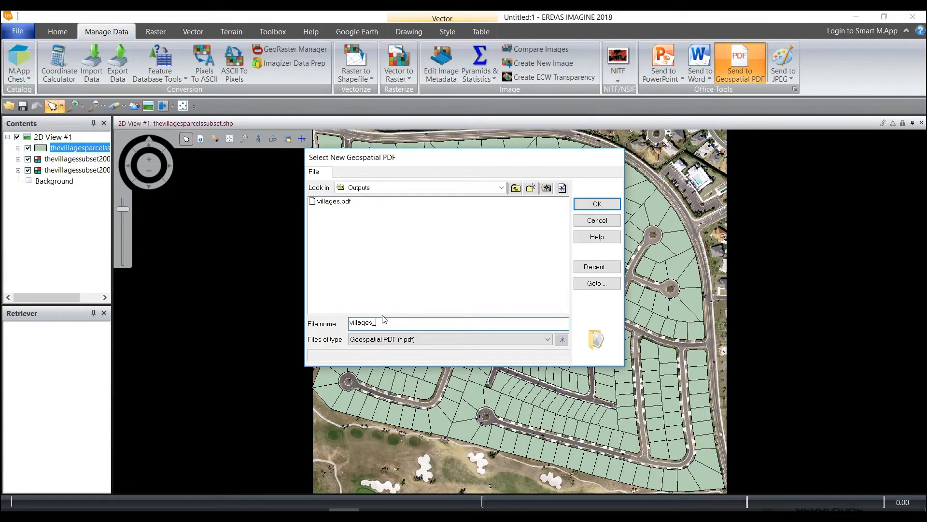
click(595, 221)
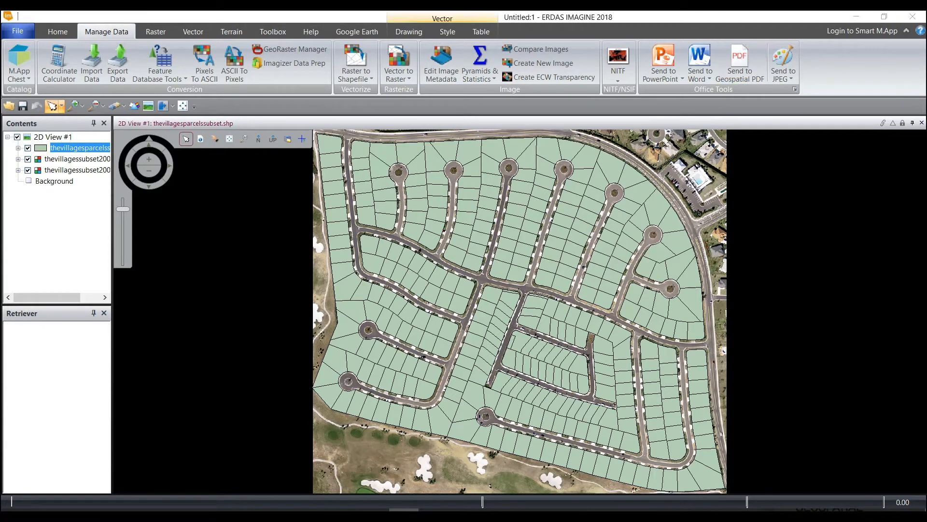
click(272, 32)
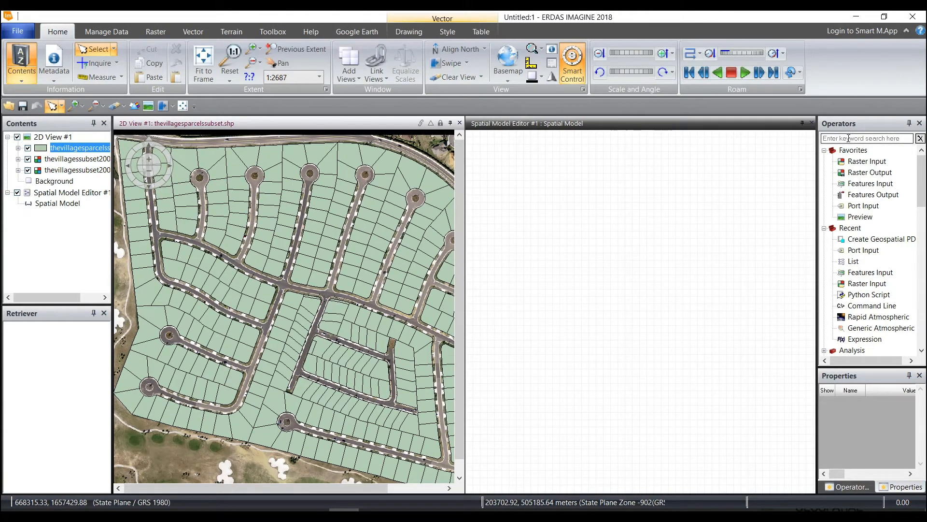
- Search operators for 'create' and open the Create Geospatial PDF operator's settings
click(867, 138)
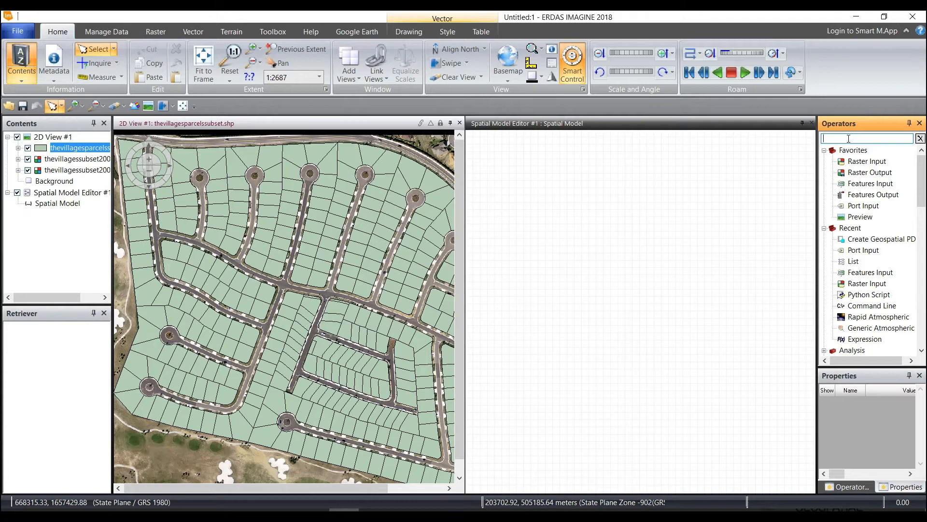
text(create geos)
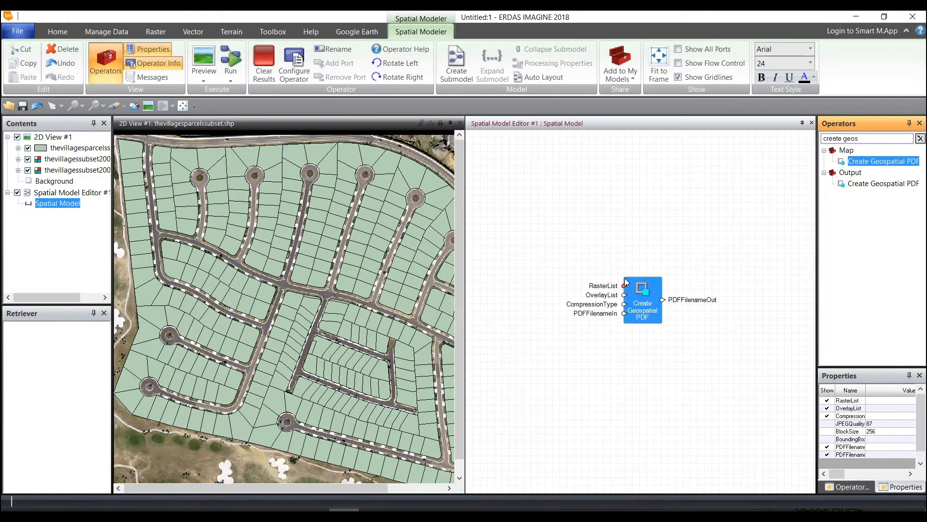
double_click(642, 301)
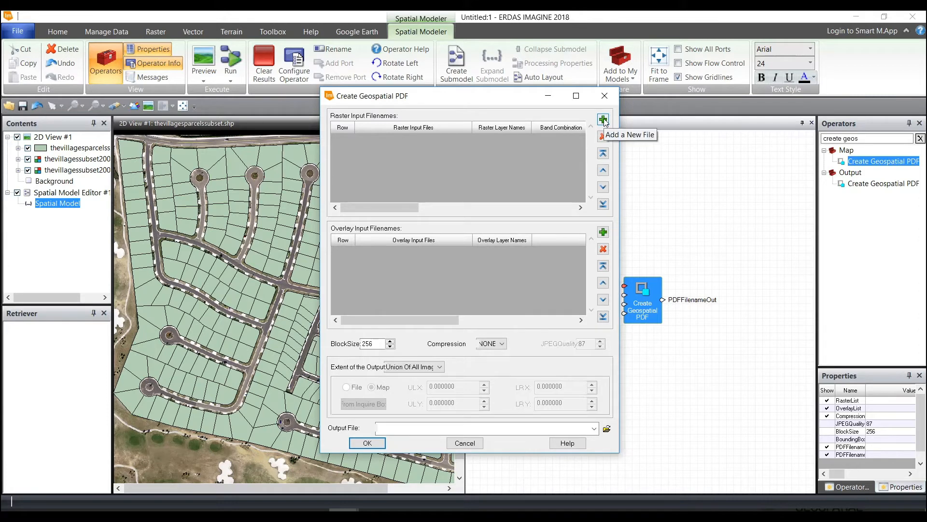
- Add TheVillagesSubset2008.ecw from ZonalChangeExampleDataset as a raster input
click(603, 119)
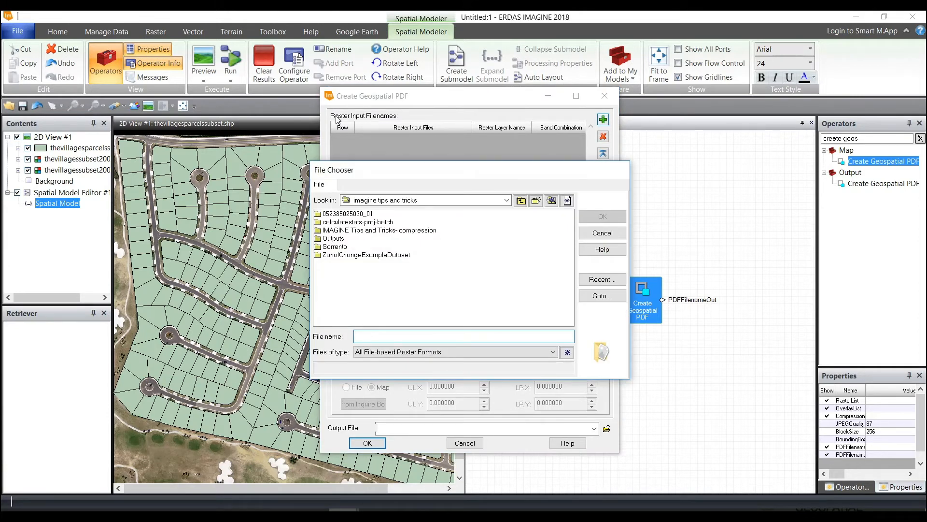
double_click(366, 255)
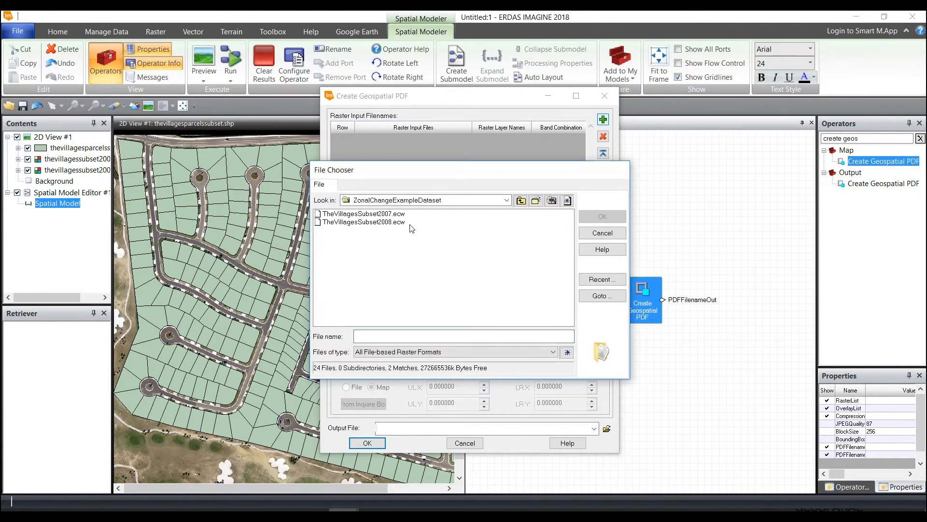
click(363, 222)
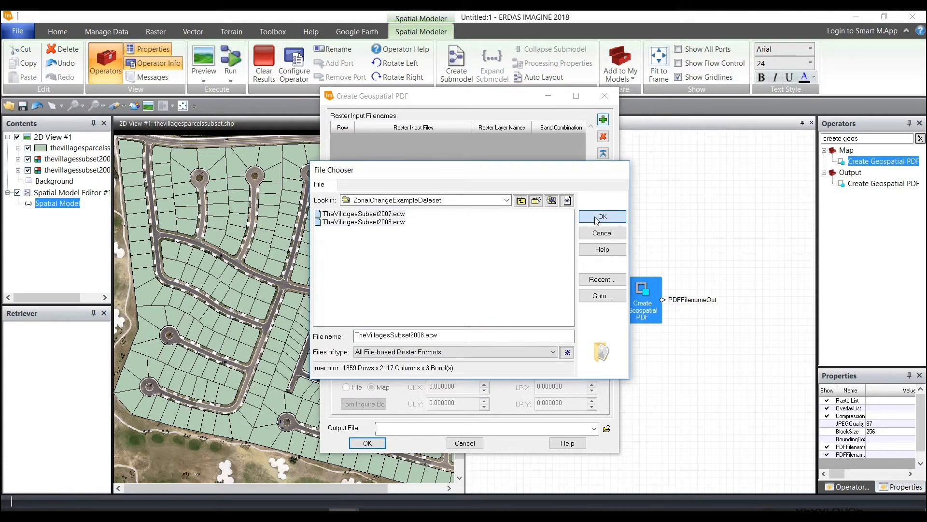
click(601, 216)
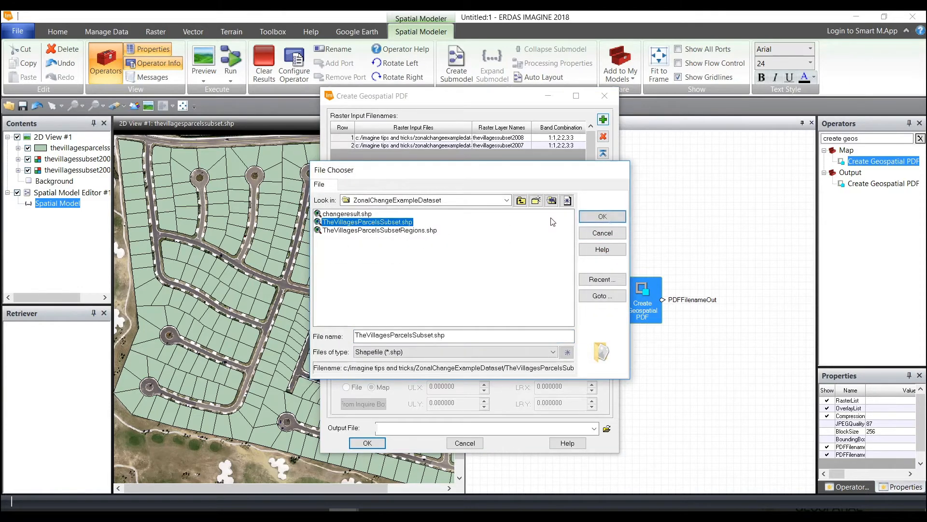
- Set the output file to villages_model.pdf and confirm the operator settings
click(601, 216)
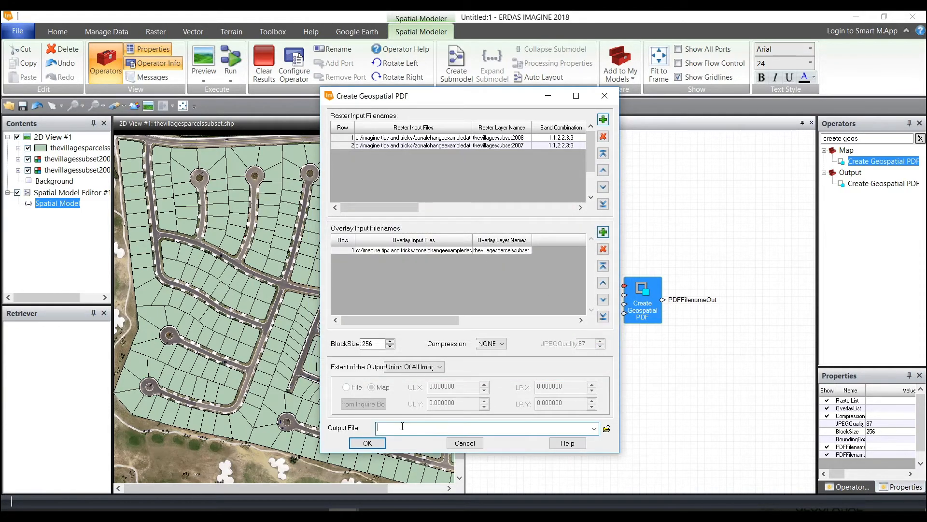
text(villages)
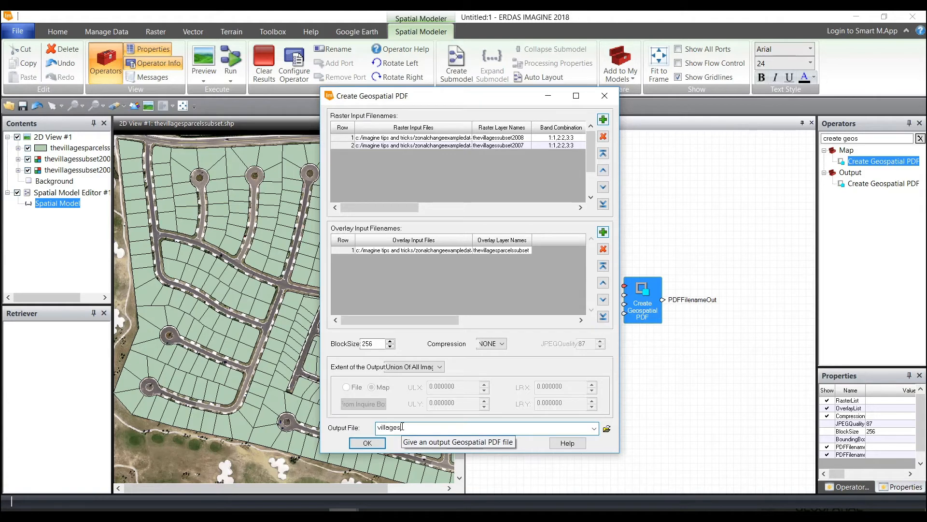
text(_model.pdf)
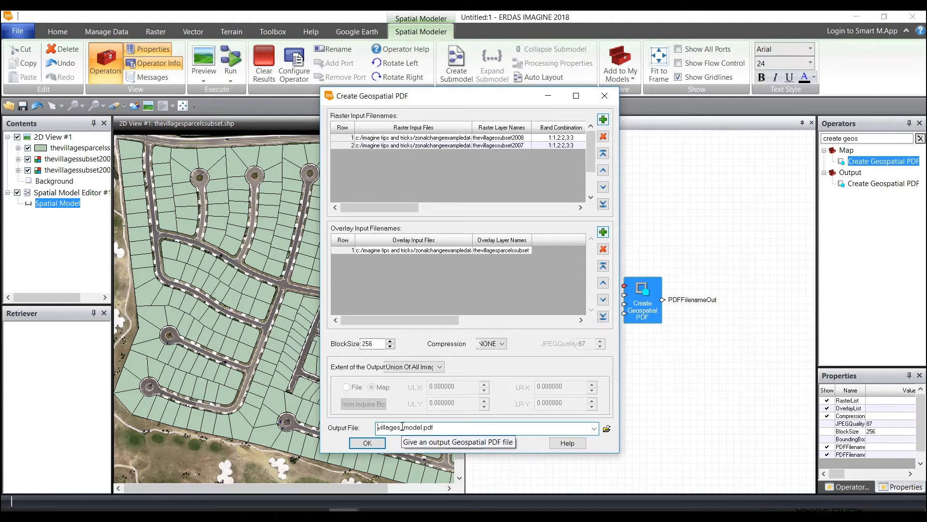
click(366, 442)
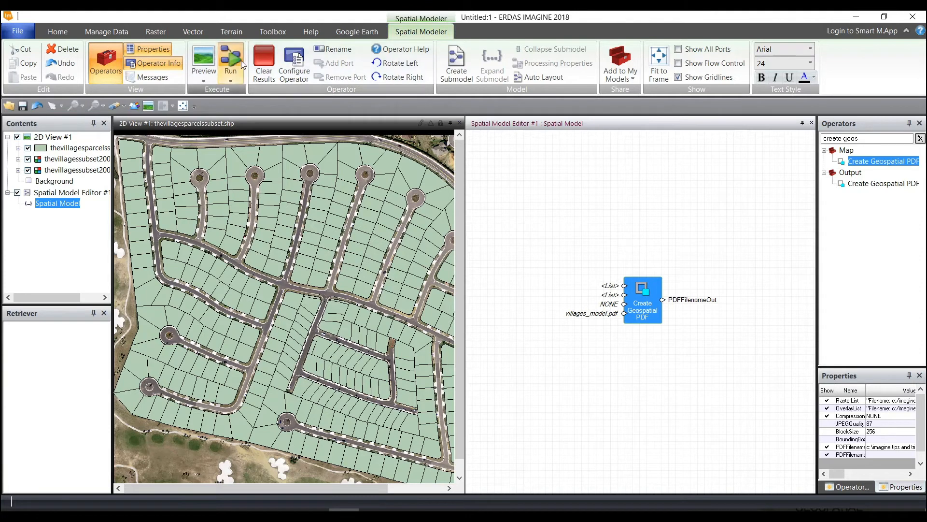
- Run the spatial model to generate villages_model.pdf and view it in Acrobat Reader
click(230, 63)
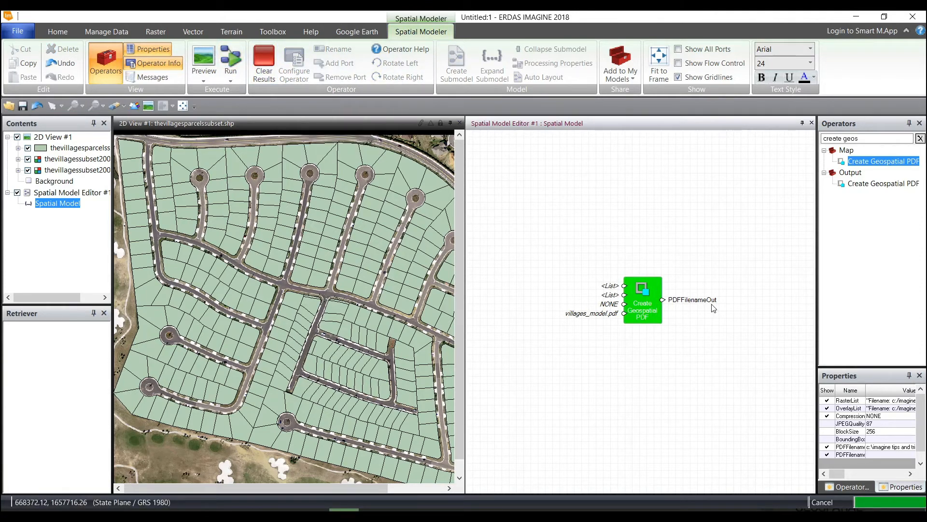
click(230, 63)
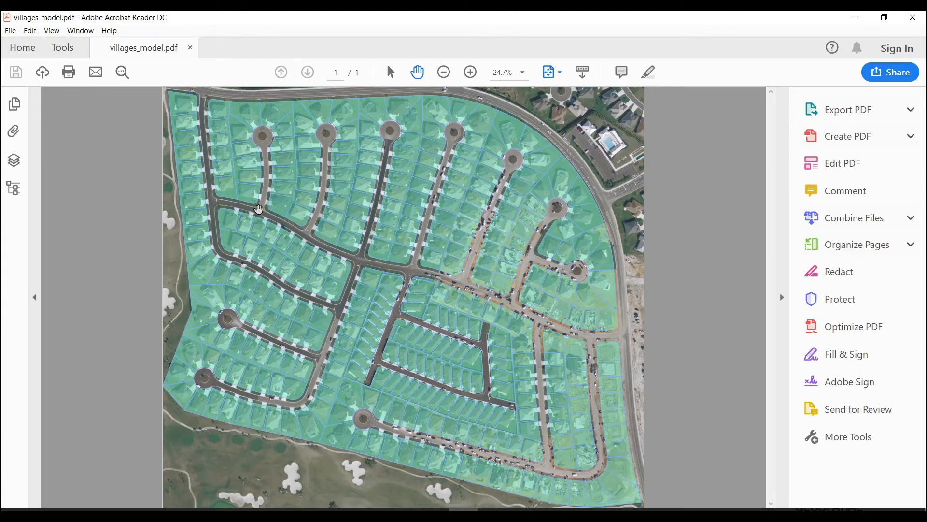
- List the PDF layers, toggle the thevillagessubset2008 layer, and show all tools
click(14, 160)
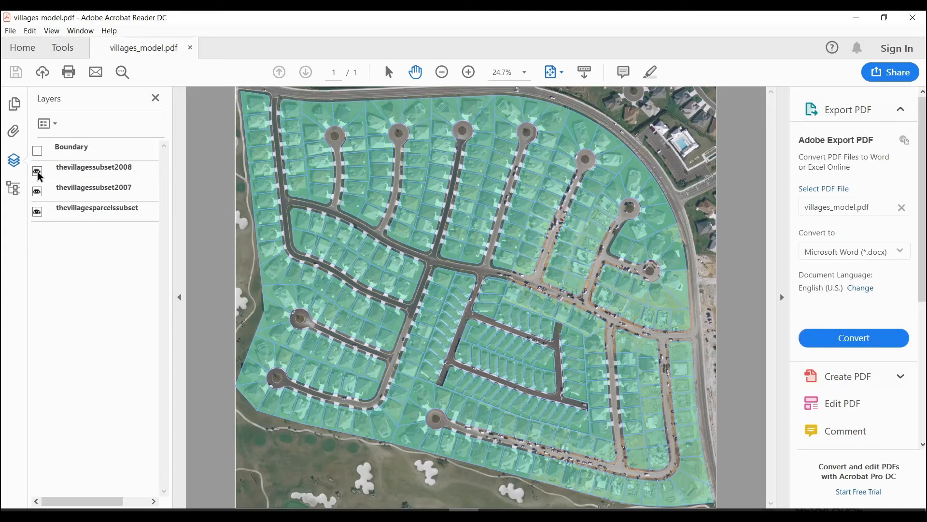
click(37, 167)
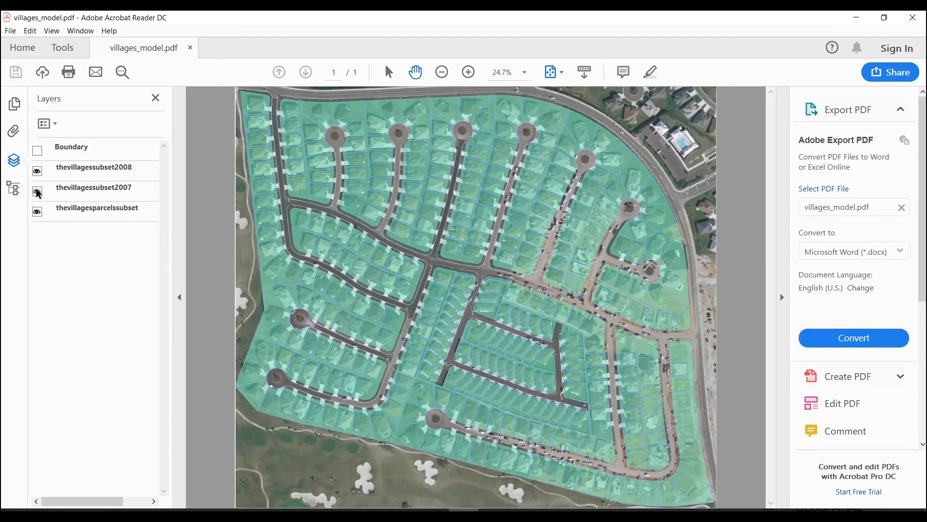
click(61, 48)
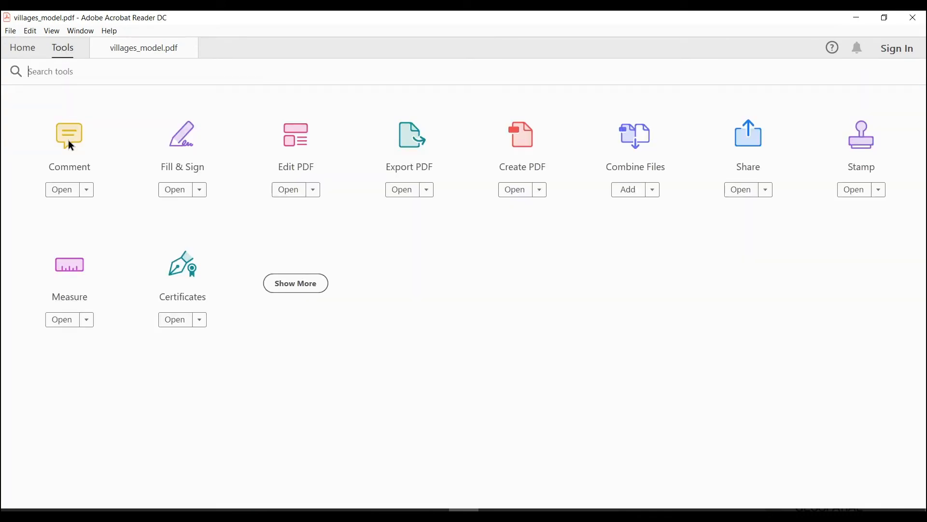
- Open the Measure tools and switch to measuring distances on the map
click(60, 192)
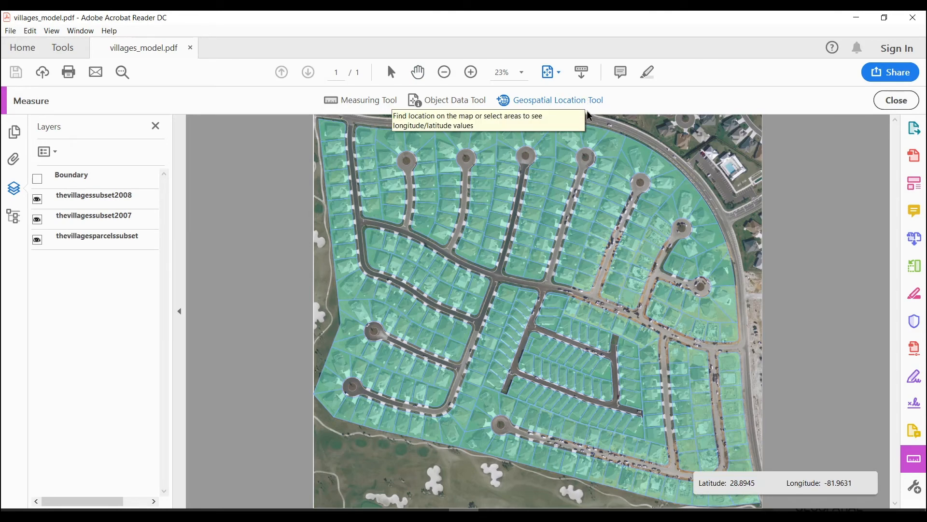
mouse_move(505, 318)
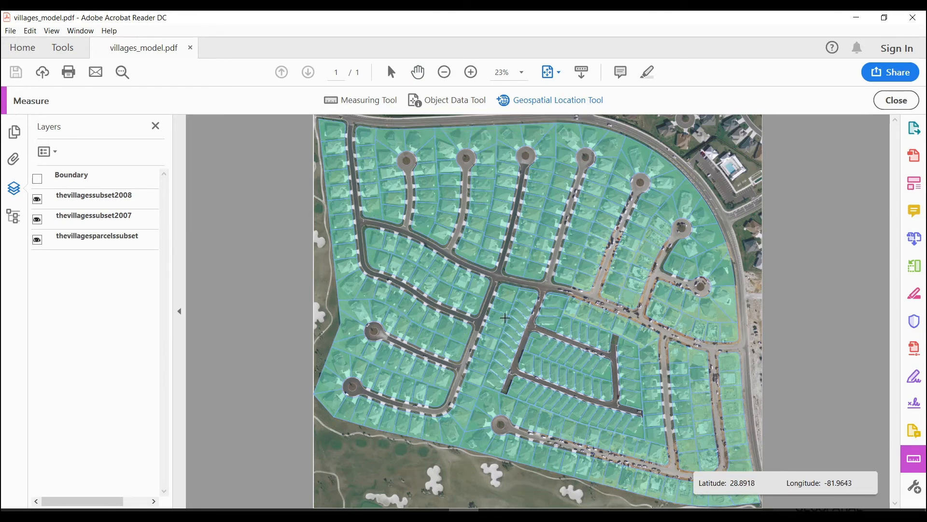
mouse_move(571, 232)
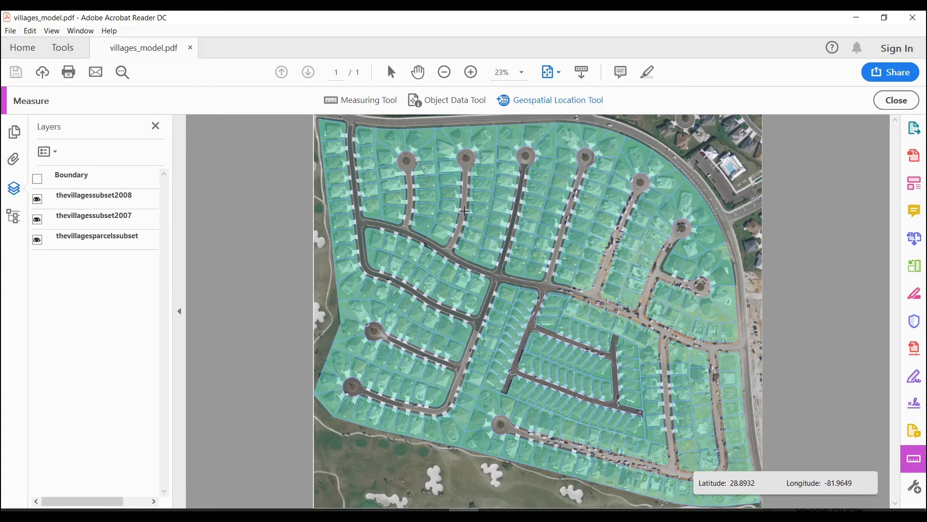
click(360, 100)
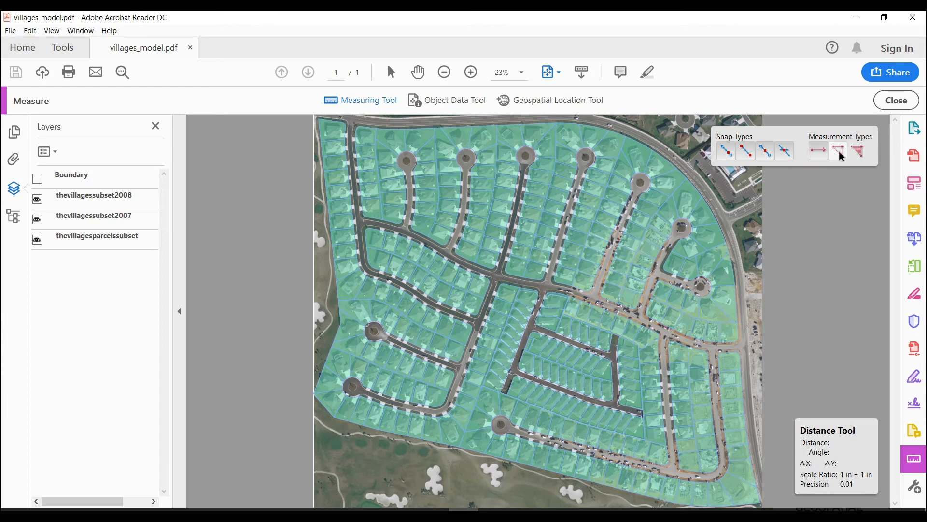
mouse_move(838, 151)
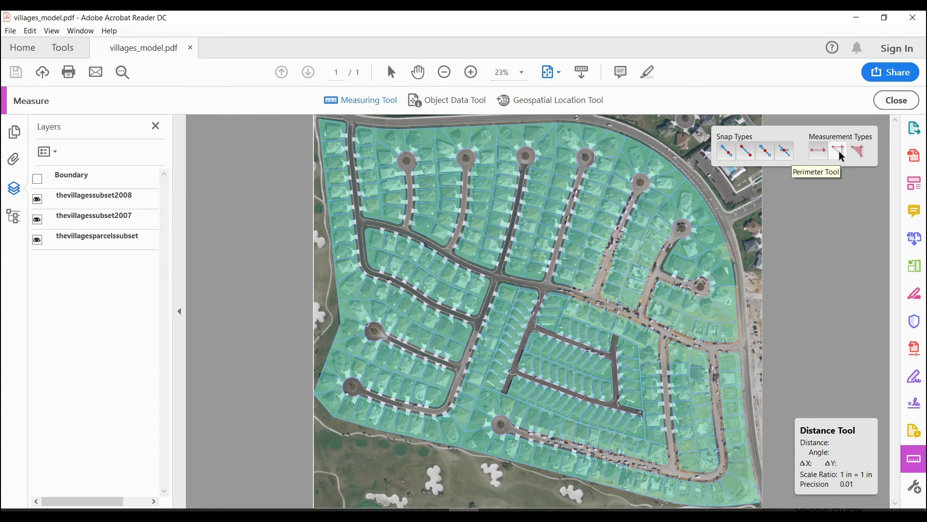